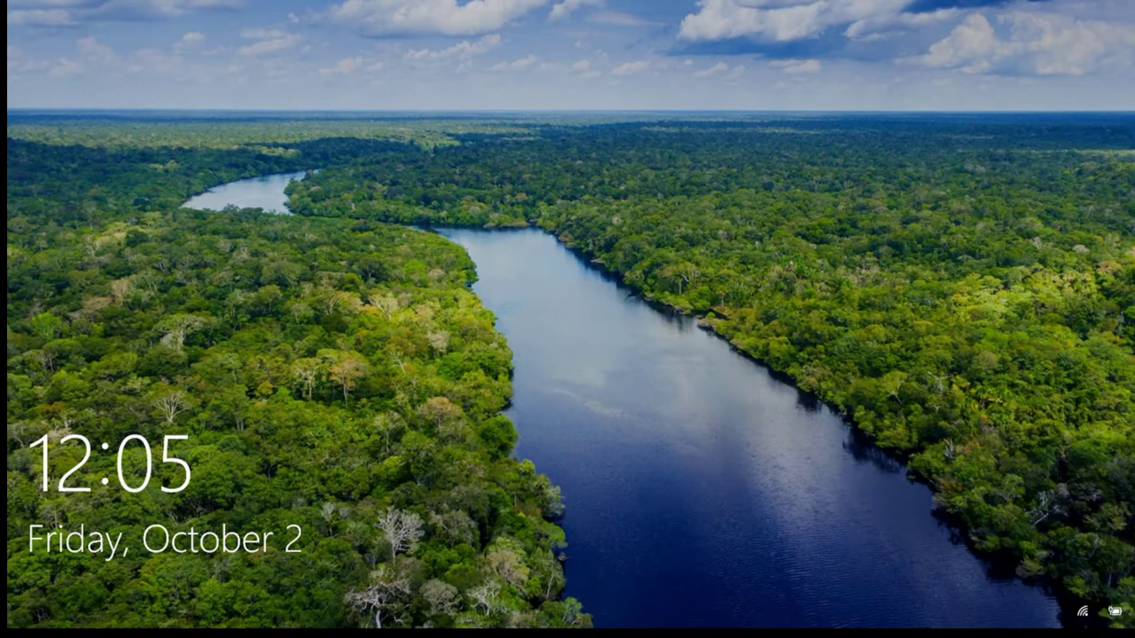
mouse_move(577, 306)
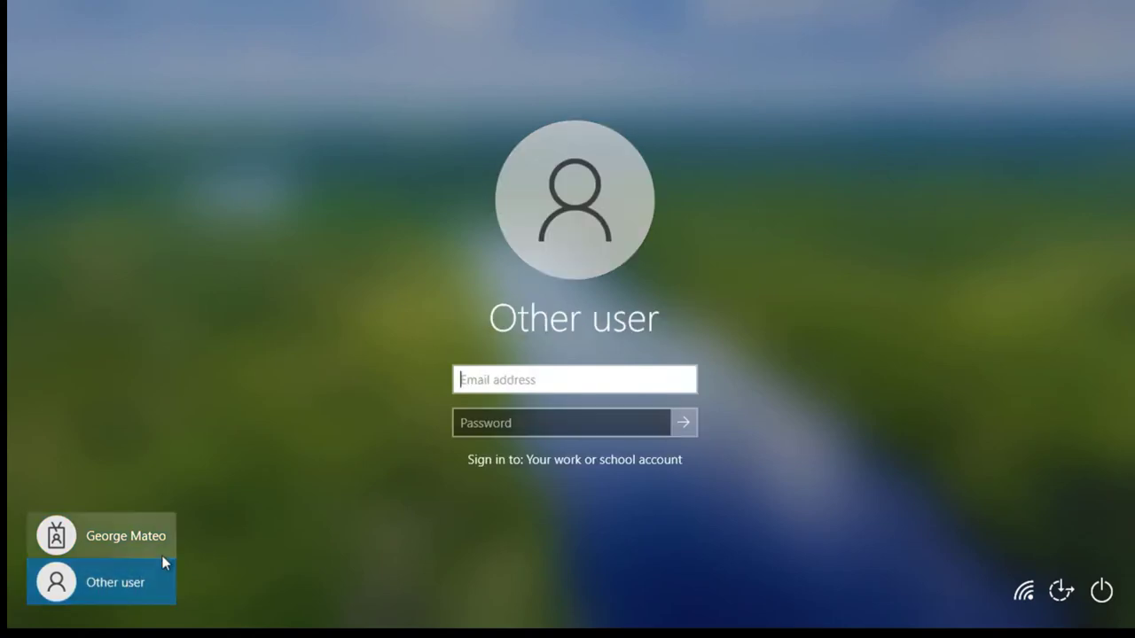
mouse_move(1021, 566)
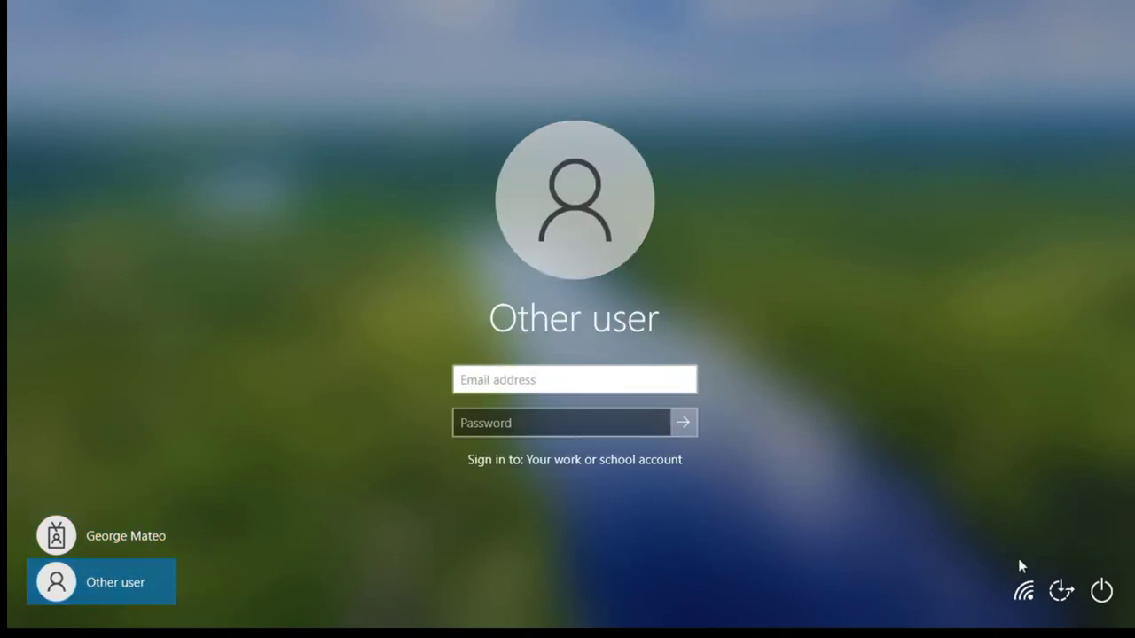
Select the Verizon-RC400L-F9 network from the sign-in screen's Wi-Fi list.
left_click(1022, 591)
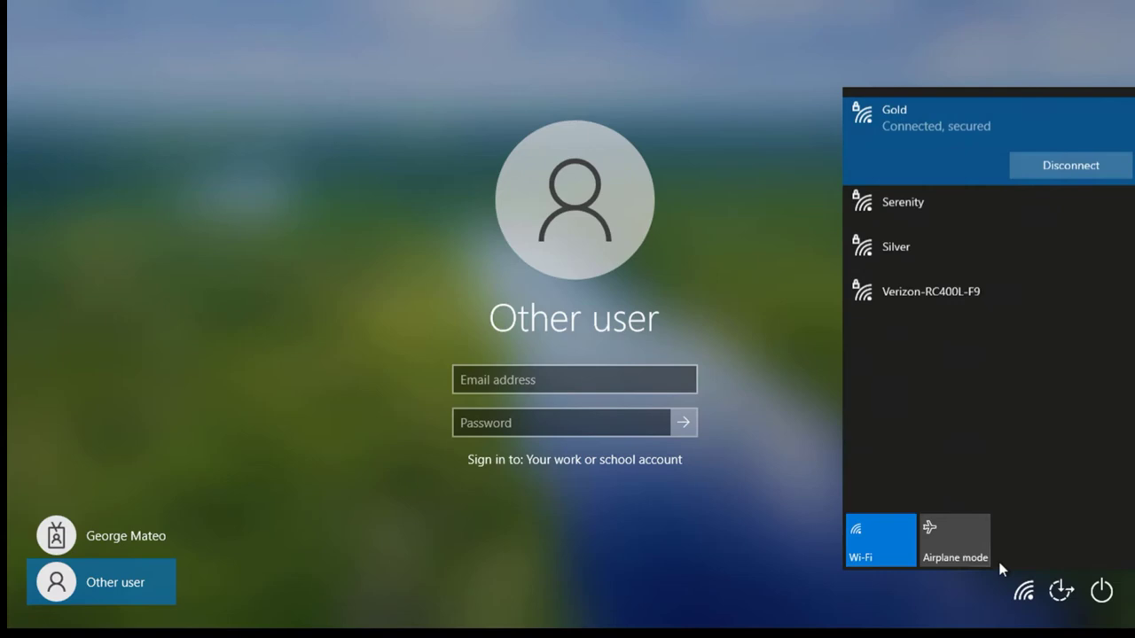
mouse_move(896, 201)
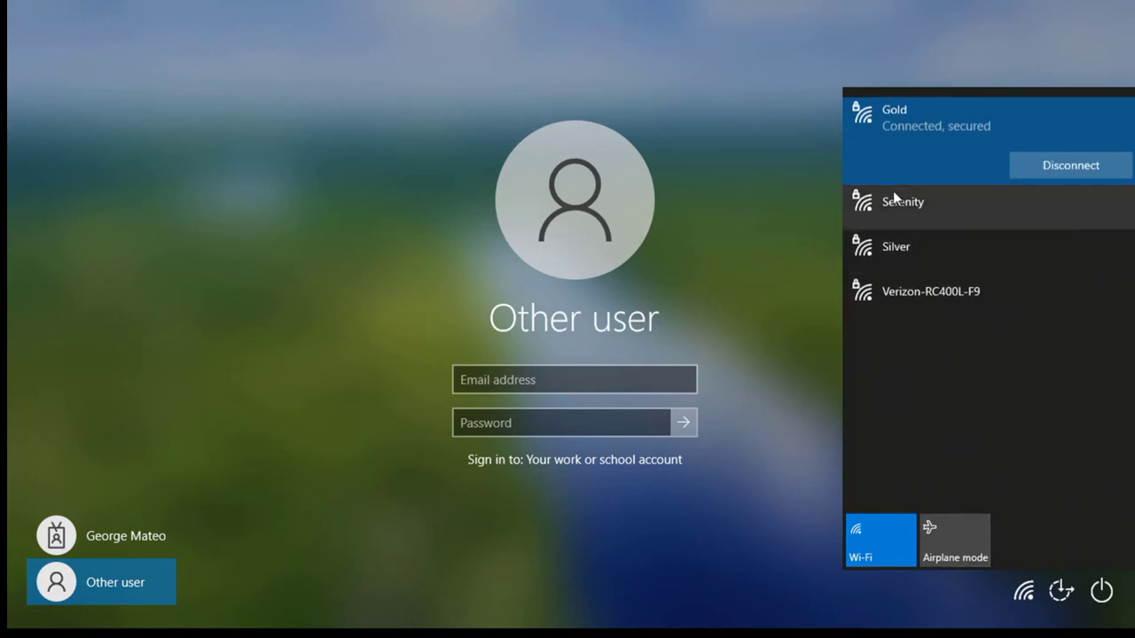
mouse_move(909, 297)
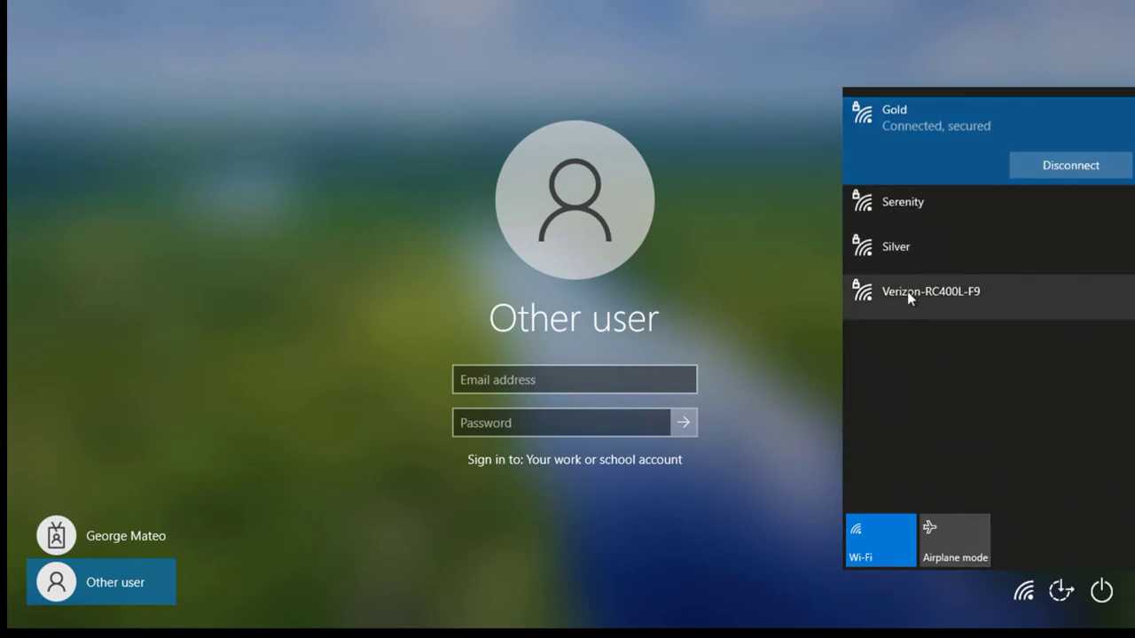
left_click(931, 292)
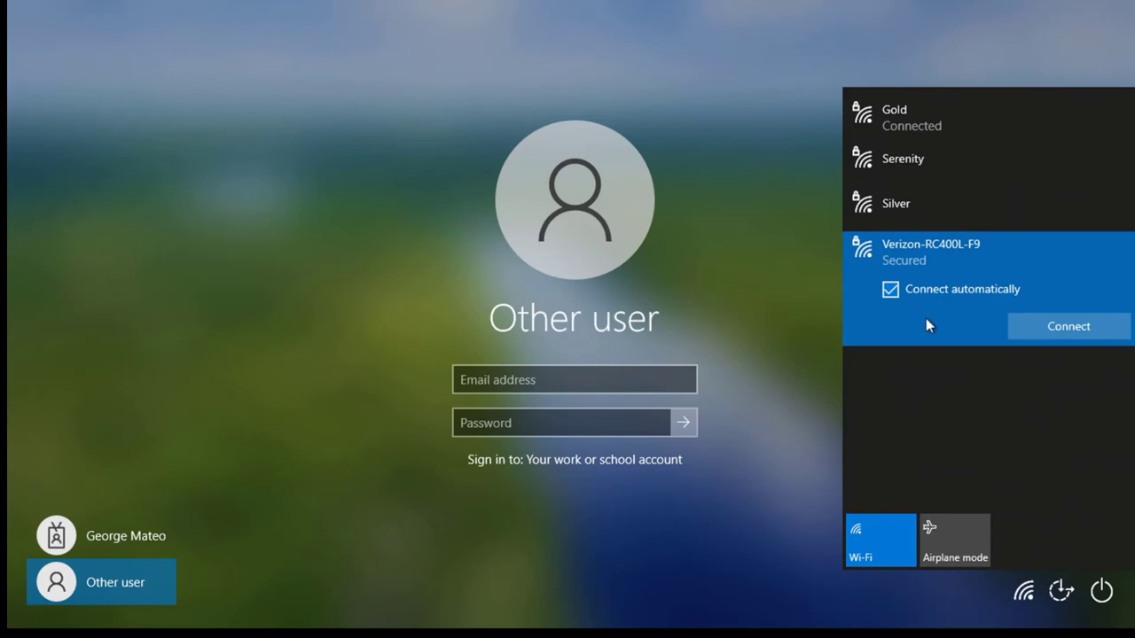
mouse_move(922, 321)
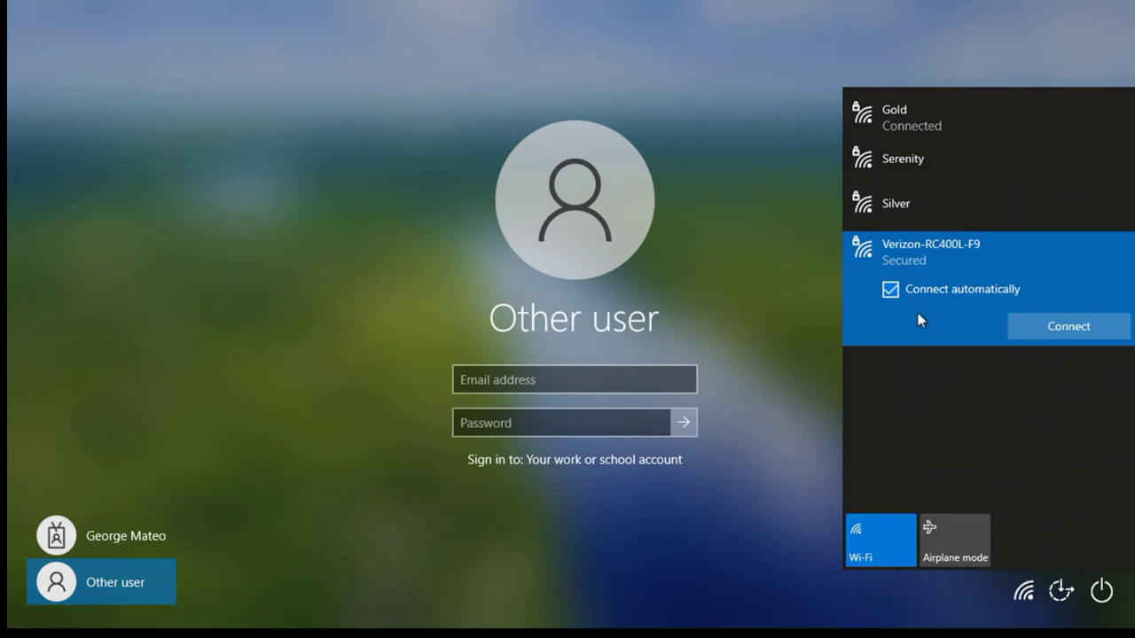
mouse_move(1068, 326)
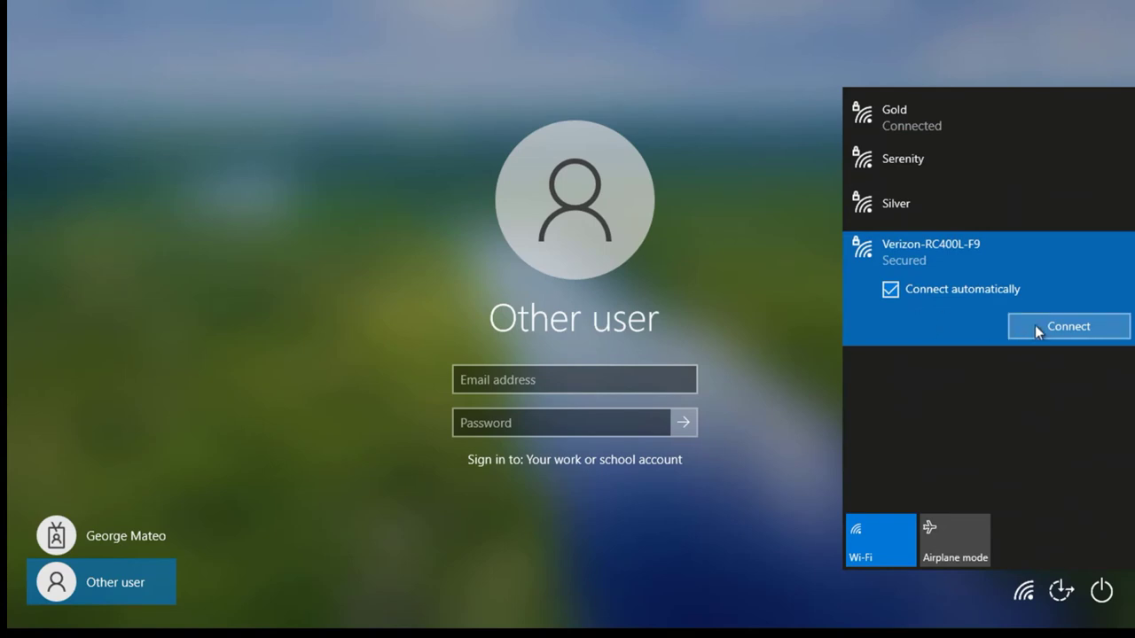
Connect to Verizon-RC400L-F9 by entering its network security key.
left_click(1069, 326)
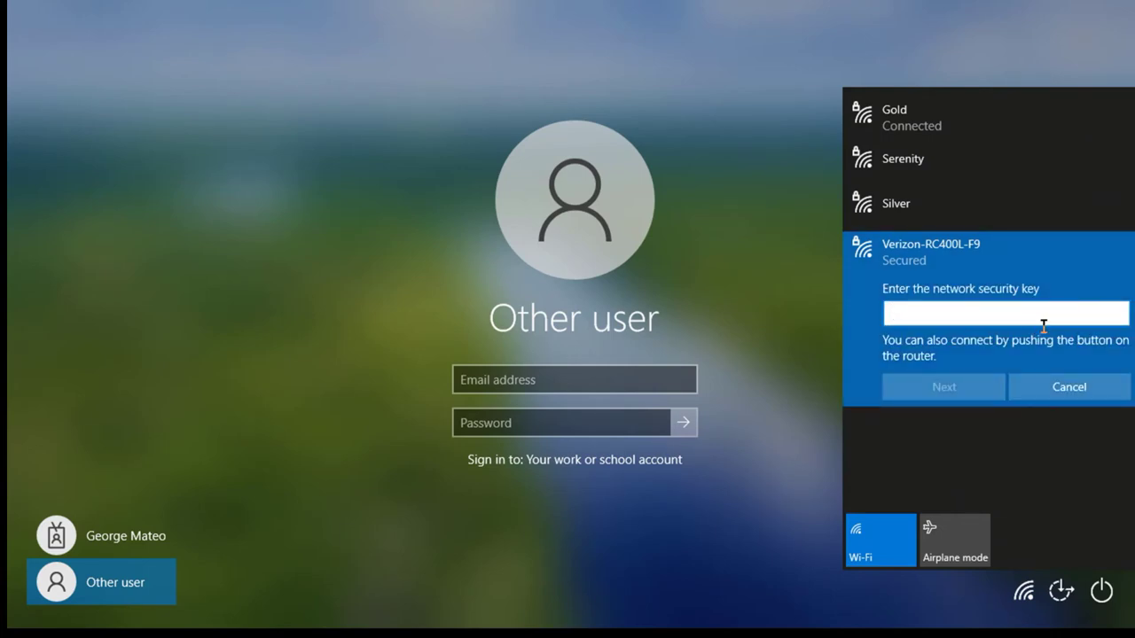
type("••••")
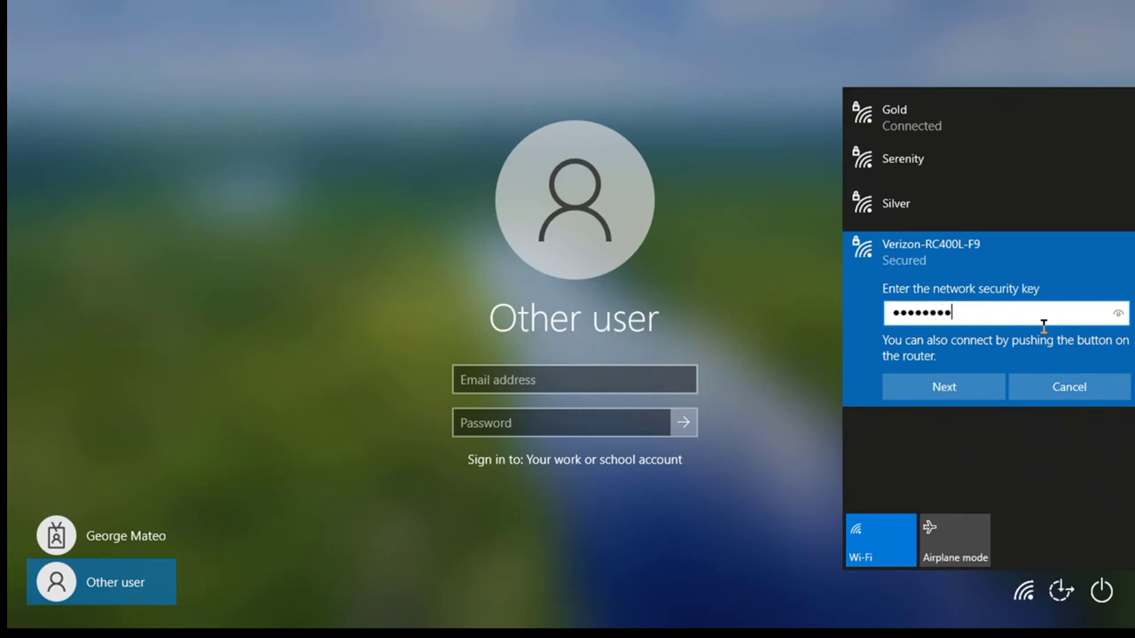
left_click(943, 387)
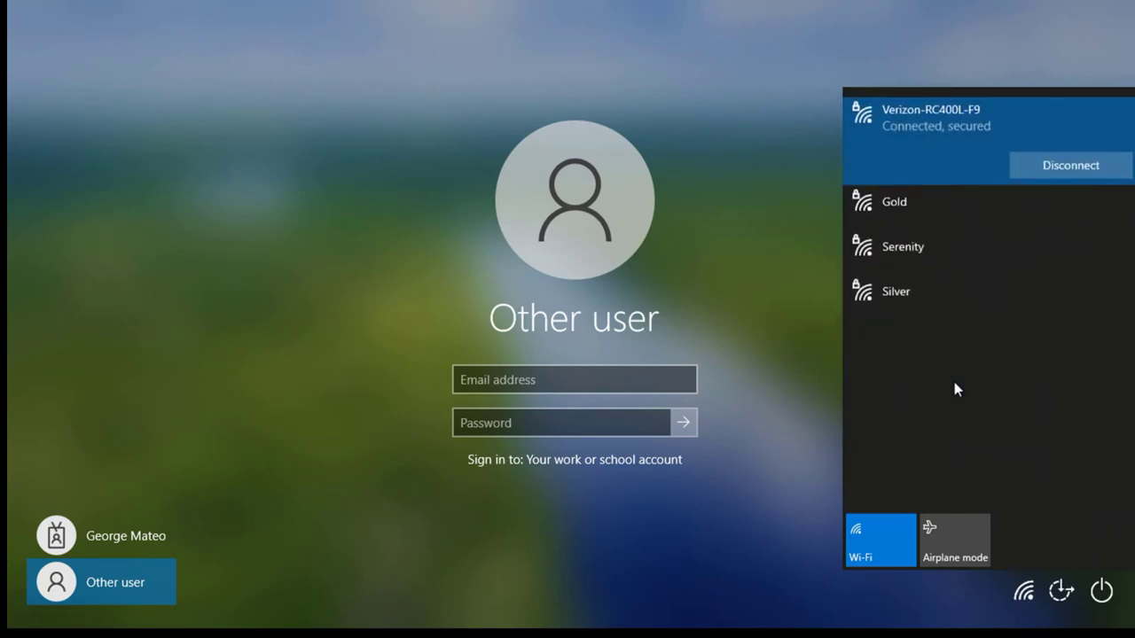
mouse_move(996, 132)
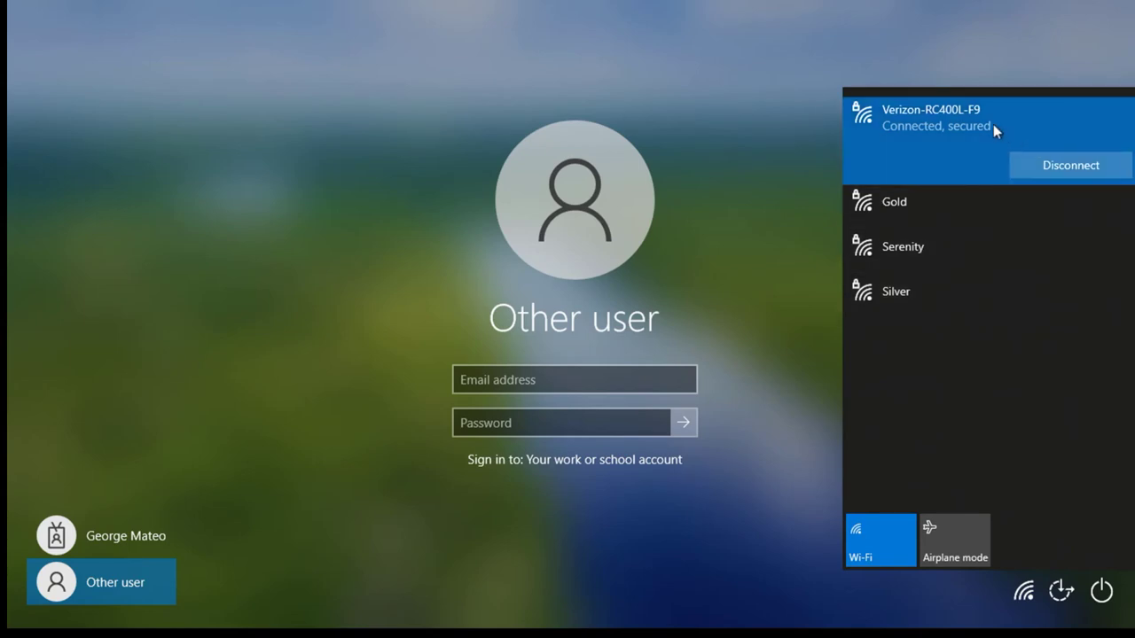
mouse_move(920, 150)
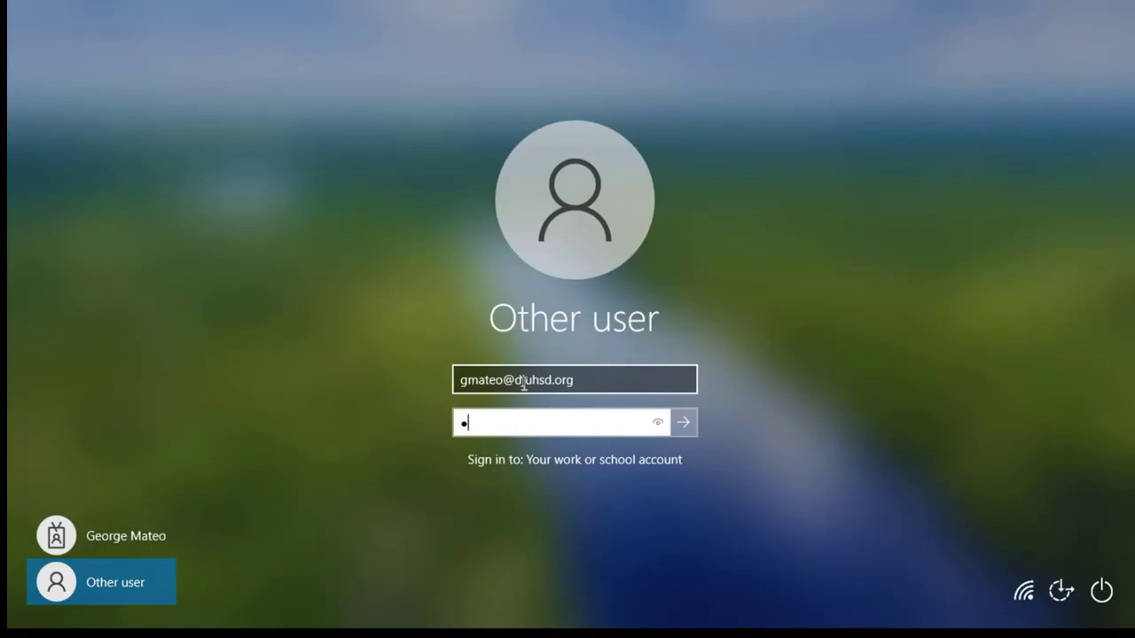
Enter the work account password for Other user and sign in.
type("•••")
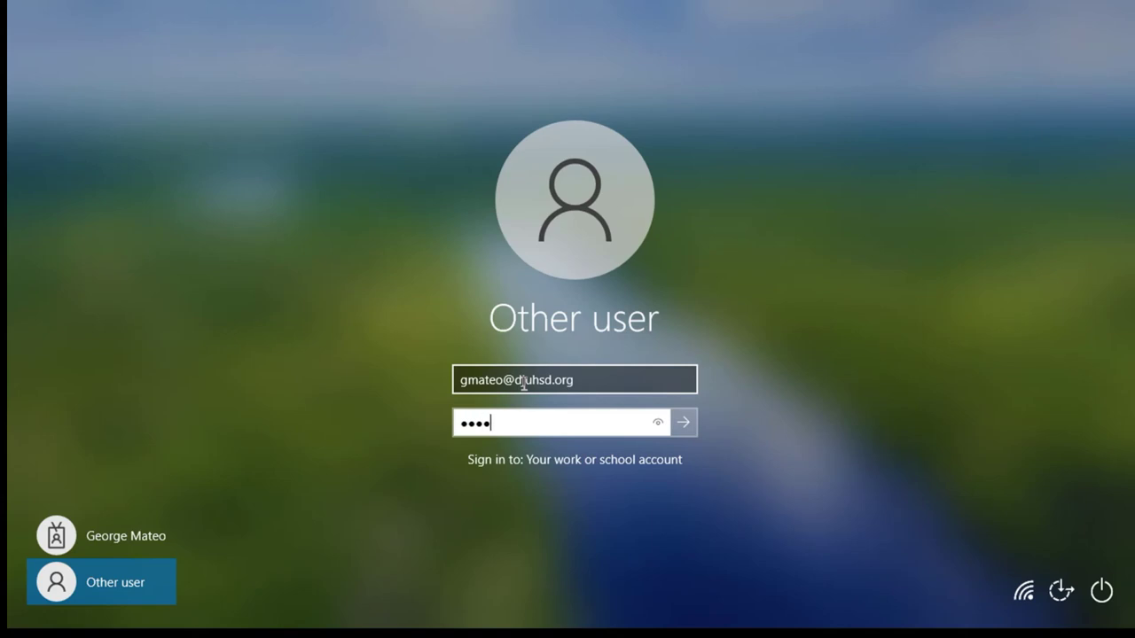
left_click(683, 422)
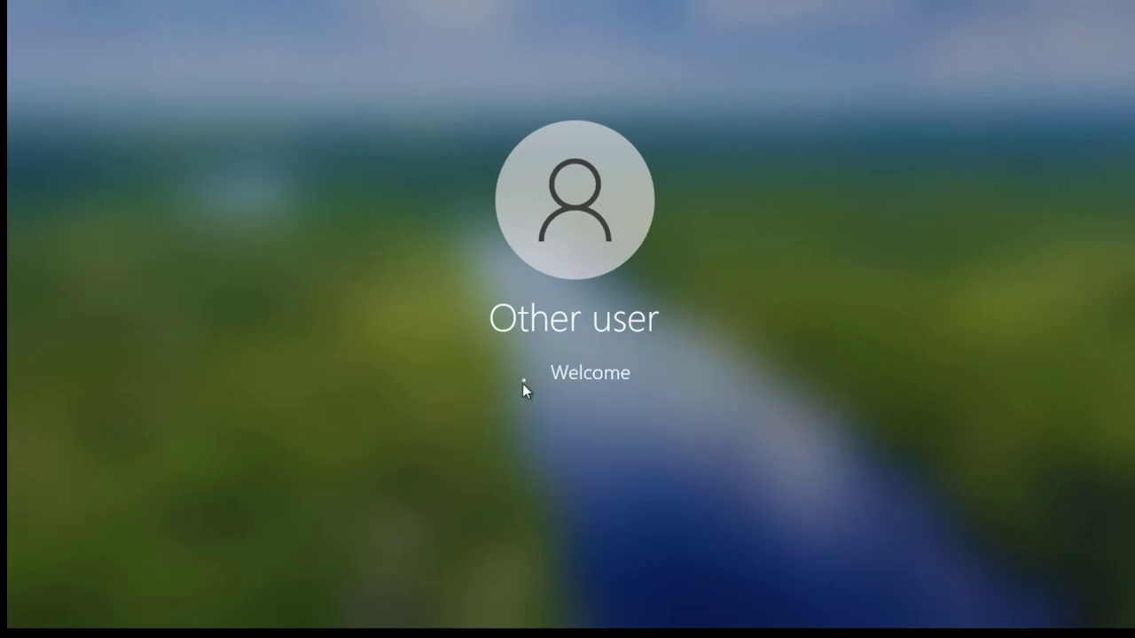